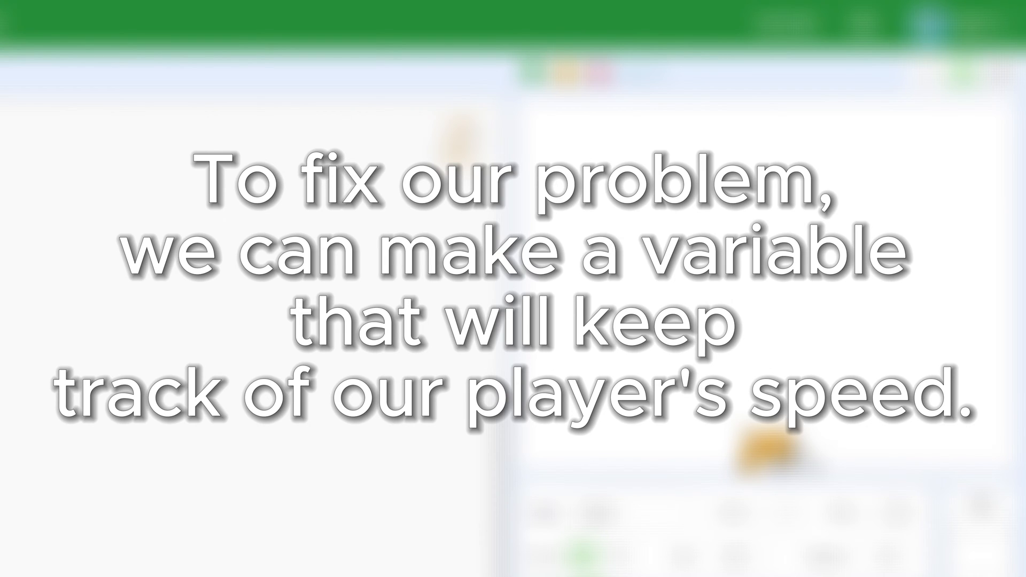
Create a new variable named 'y vel' for the player's vertical speed
type("y vel")
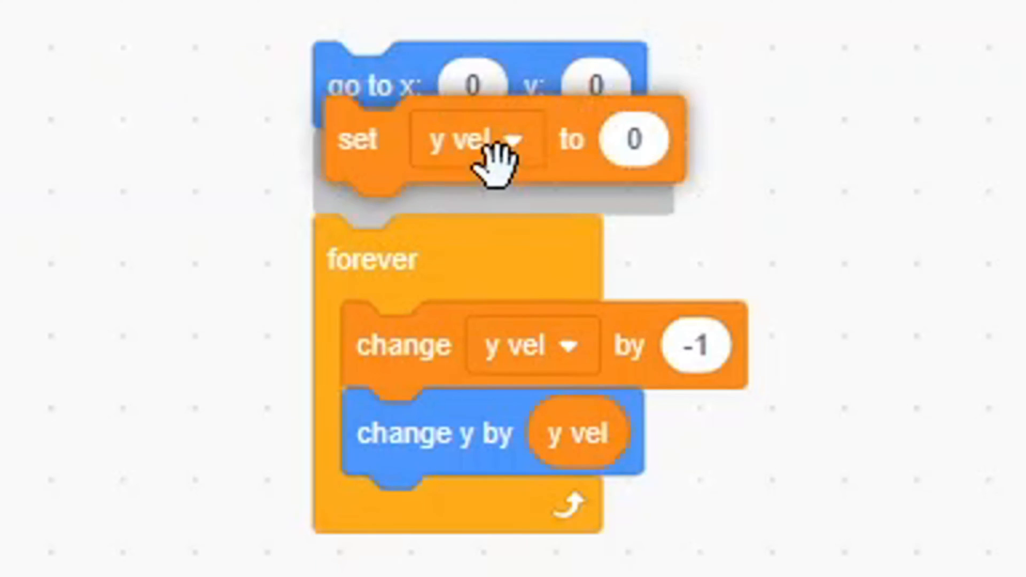
Place a 'set y vel to 0' block after 'go to x: 0 y: 0', before the forever loop
left_click_drag(357, 141, 357, 173)
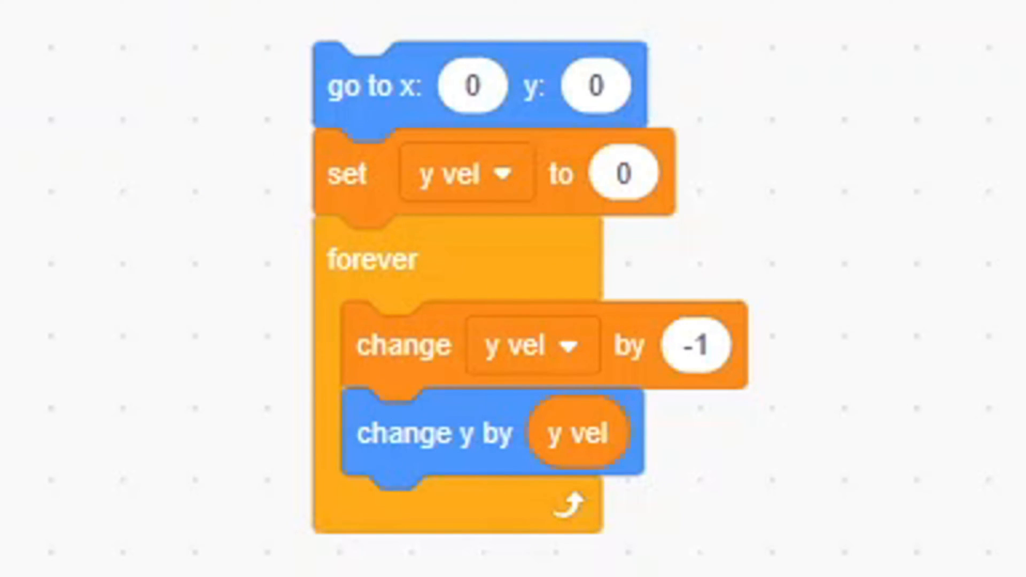
left_click(499, 78)
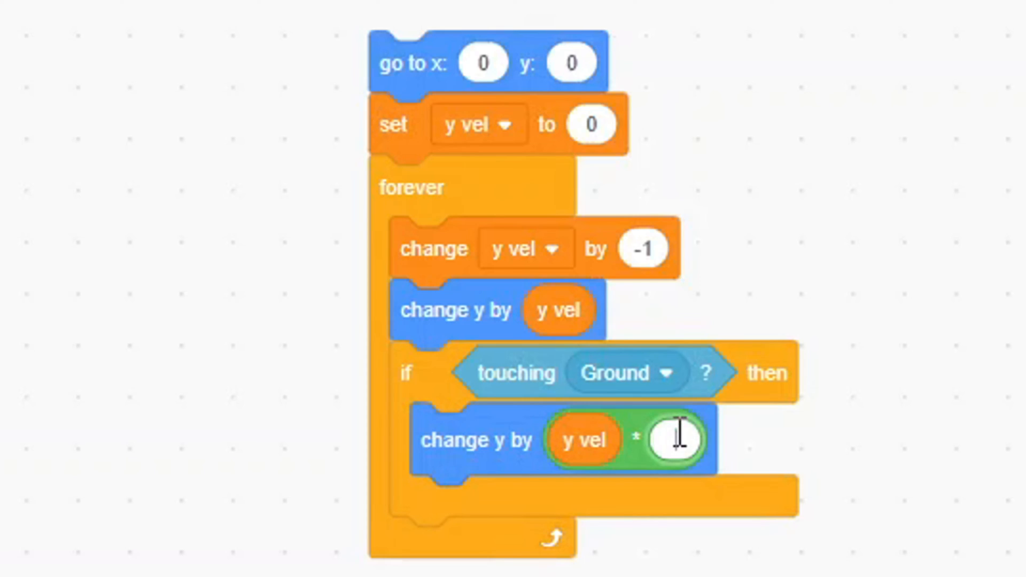
Enter -1 as the multiplier so touching Ground changes y by y vel × -1
type("-1")
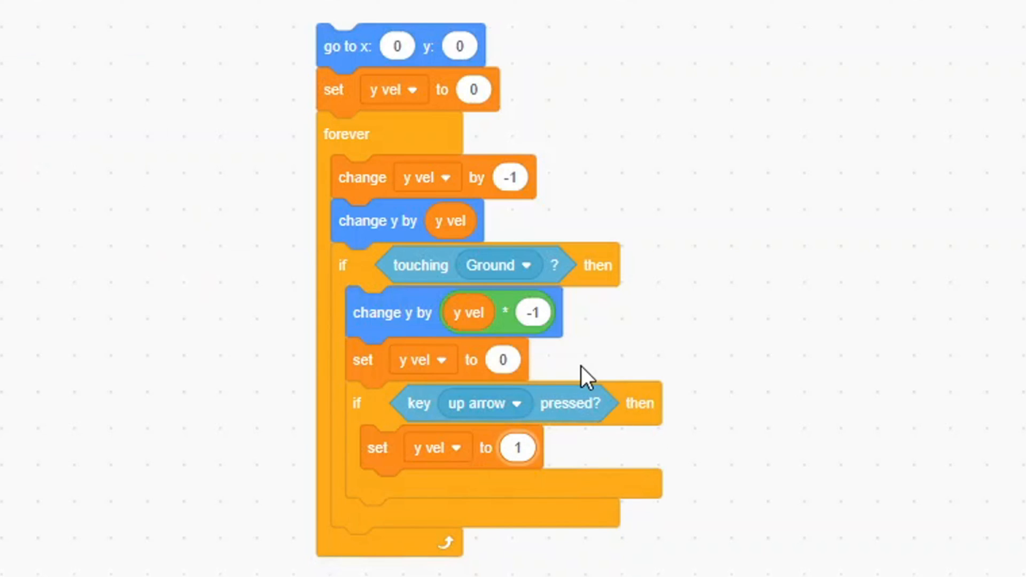
Make the up-arrow jump set y vel to 12 while grounded
type("12")
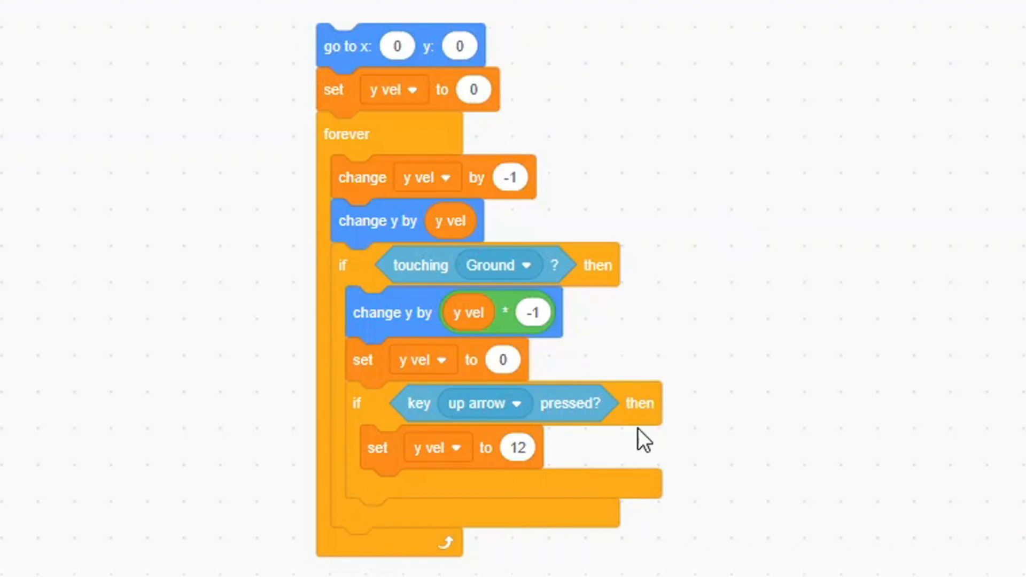